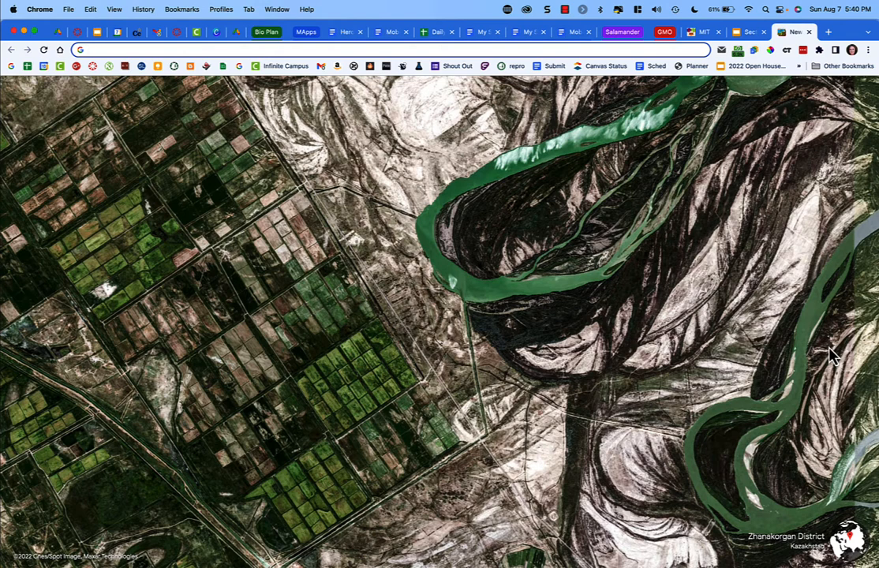
- Search Google for 'california condor' and load the results page
{"action": "type", "text": "california condor"}
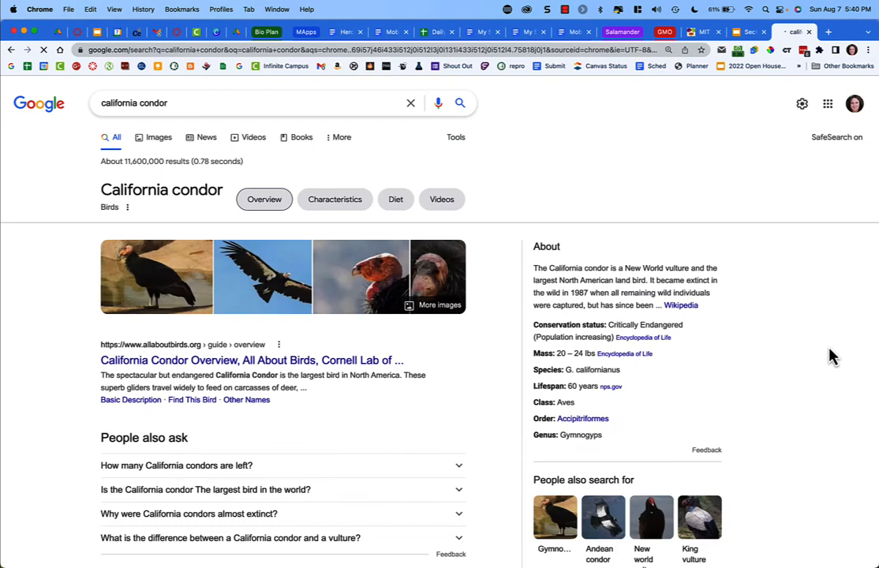
{"action": "mouse_move", "coordinate": [159, 135]}
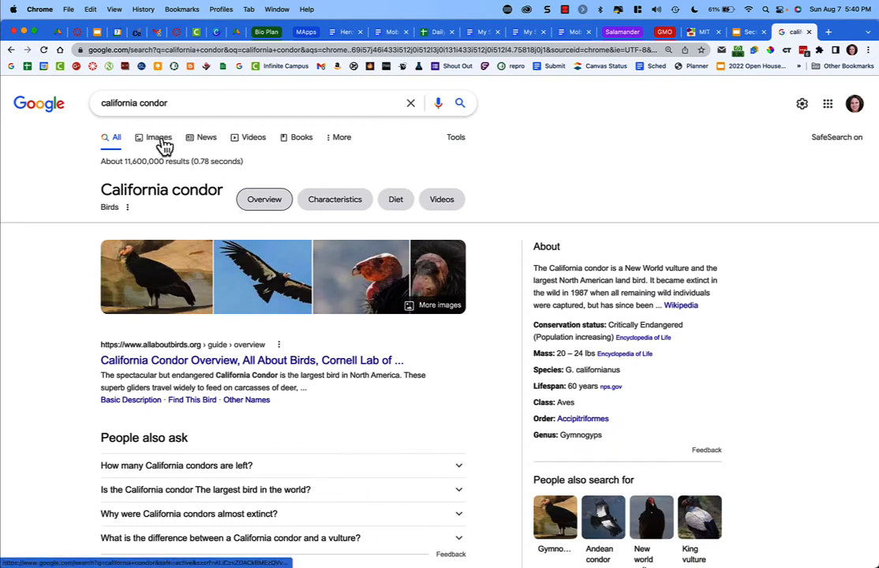
- Filter California condor image results to Creative Commons licenses via Usage Rights
{"action": "left_click", "coordinate": [158, 137]}
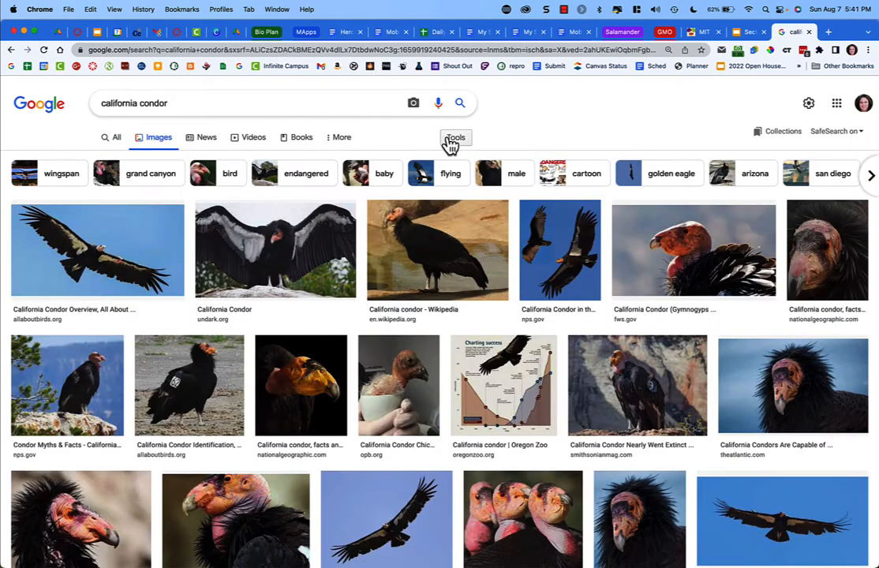
{"action": "left_click", "coordinate": [455, 136]}
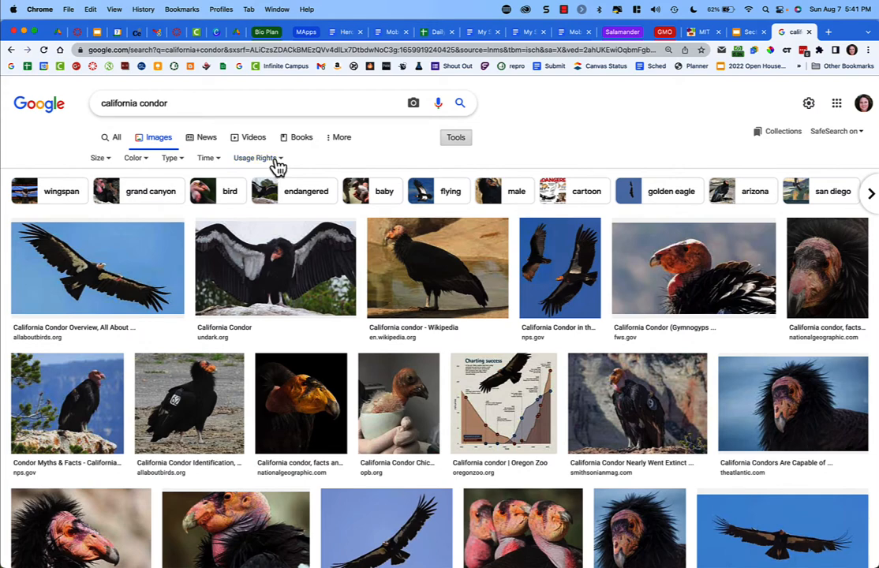
{"action": "left_click", "coordinate": [255, 158]}
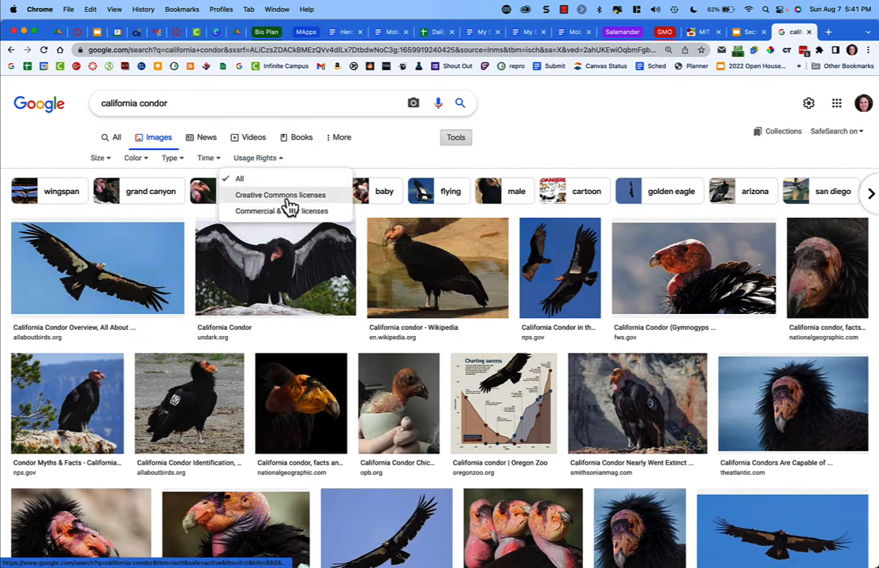
{"action": "left_click", "coordinate": [281, 195]}
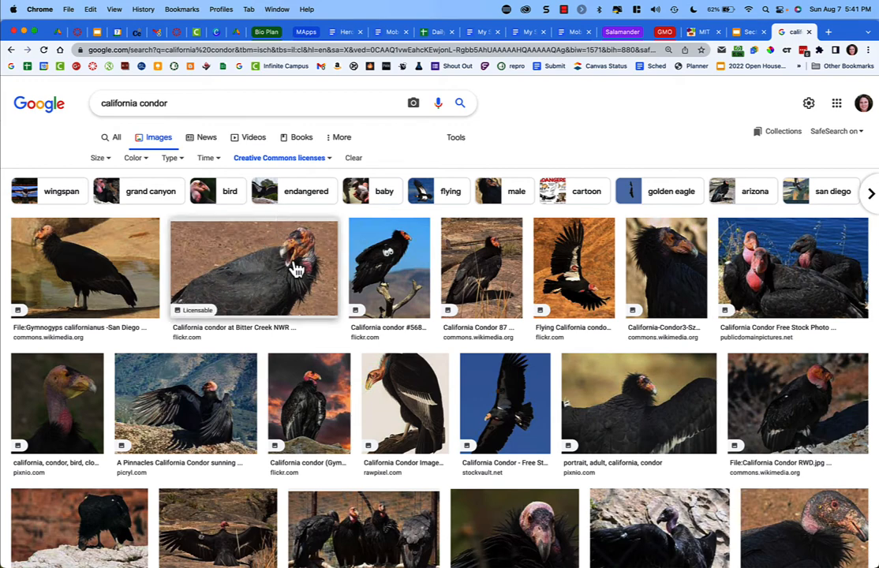
{"action": "mouse_move", "coordinate": [600, 275]}
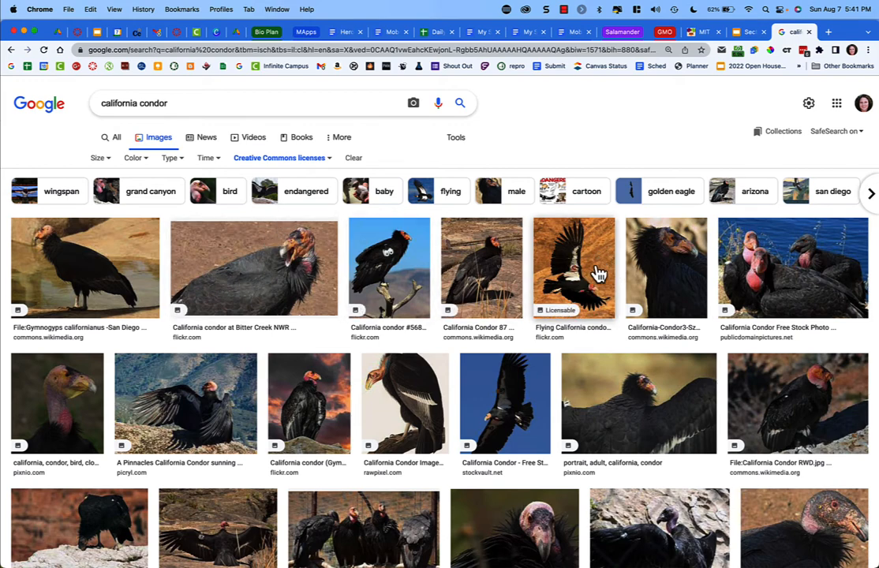
- Save the flying condor photo to Downloads as condorinflight.jpeg via Save Image As
{"action": "right_click", "coordinate": [575, 267]}
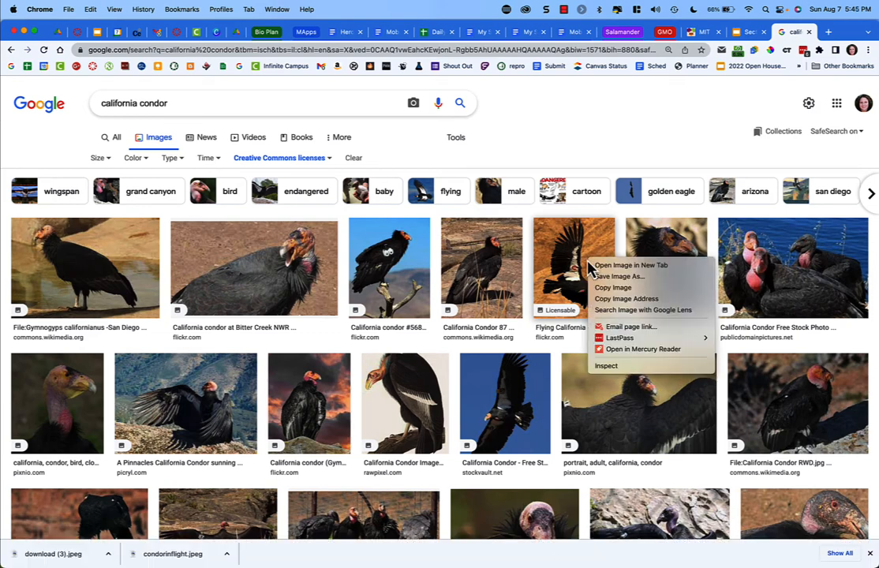
{"action": "mouse_move", "coordinate": [619, 276]}
{"action": "type", "text": "condorinflight"}
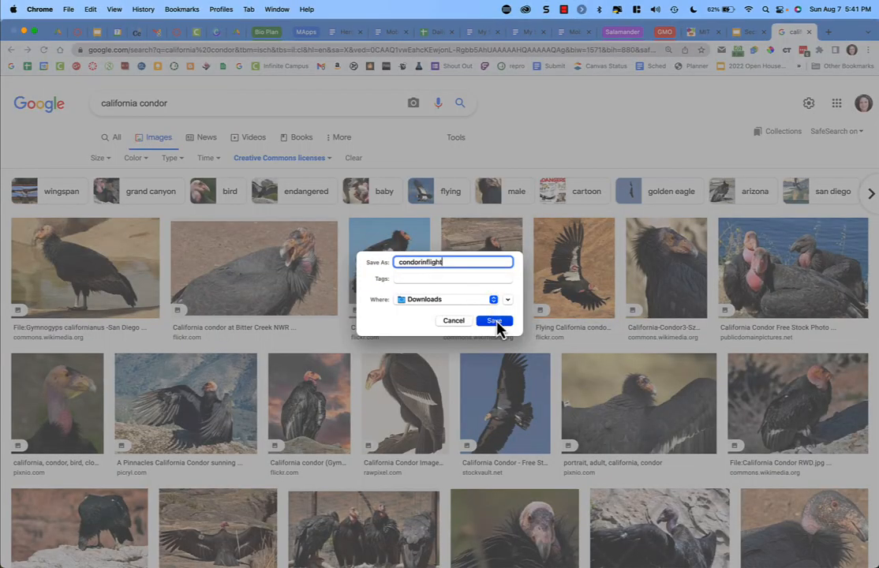
{"action": "left_click", "coordinate": [492, 322]}
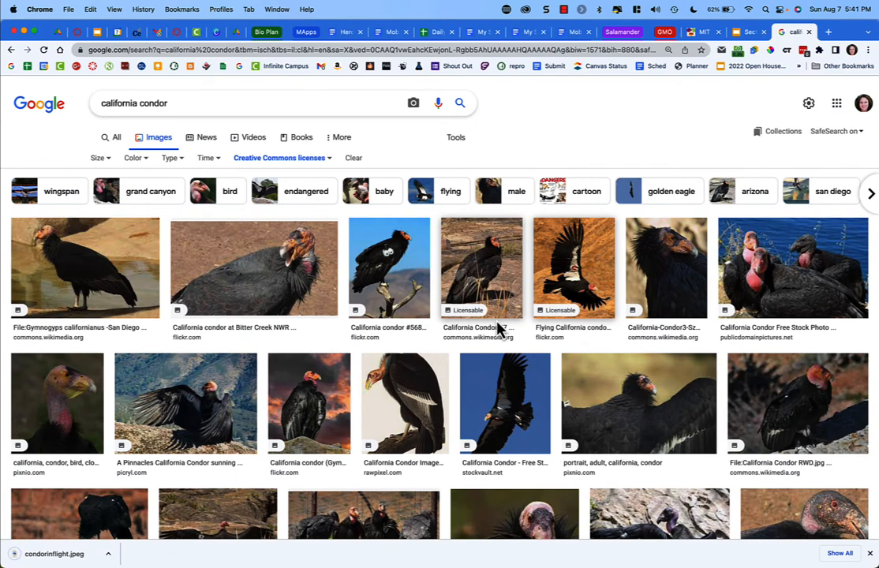